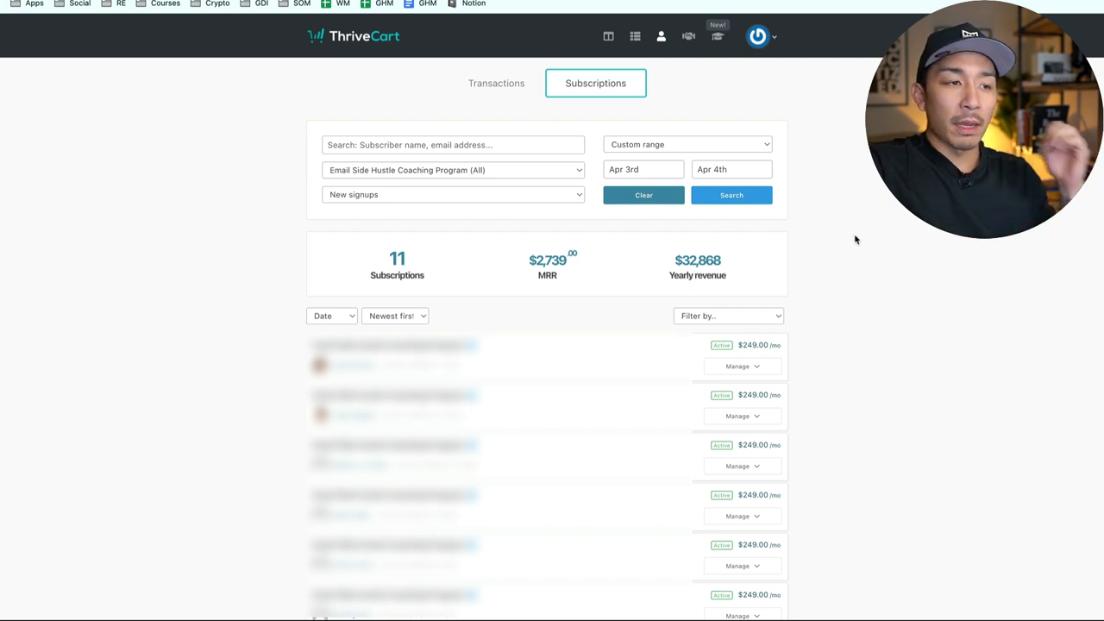
mouse_move(497, 240)
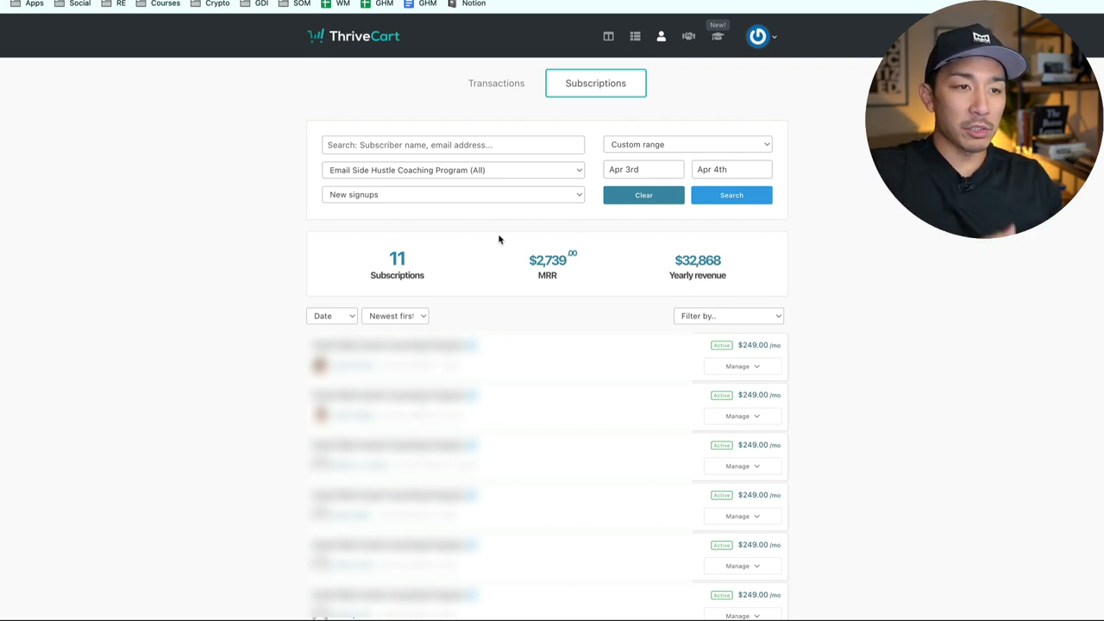
mouse_move(509, 241)
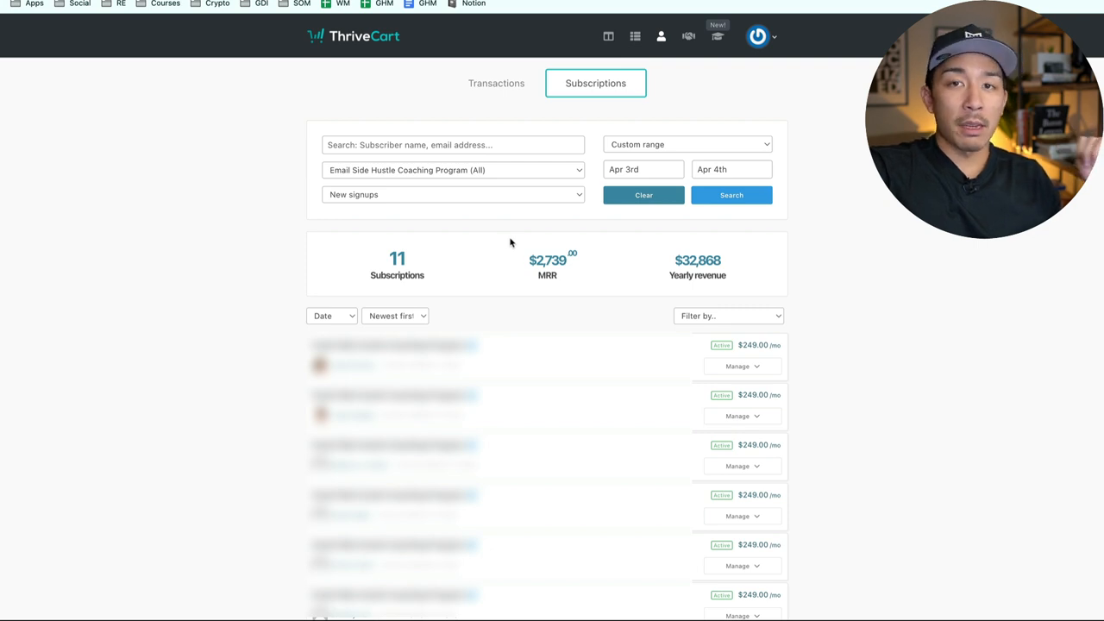
mouse_move(408, 229)
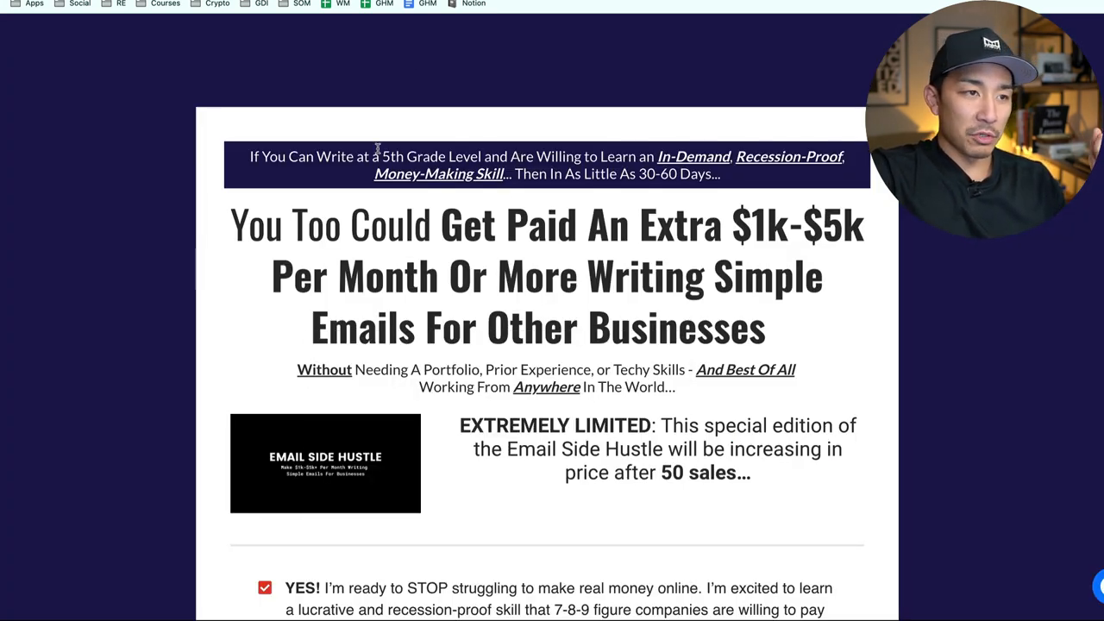
Scroll down past the $1k-$5k per month headline to the limited-edition, price-rising-after-50-sales notice
scroll(down, 3)
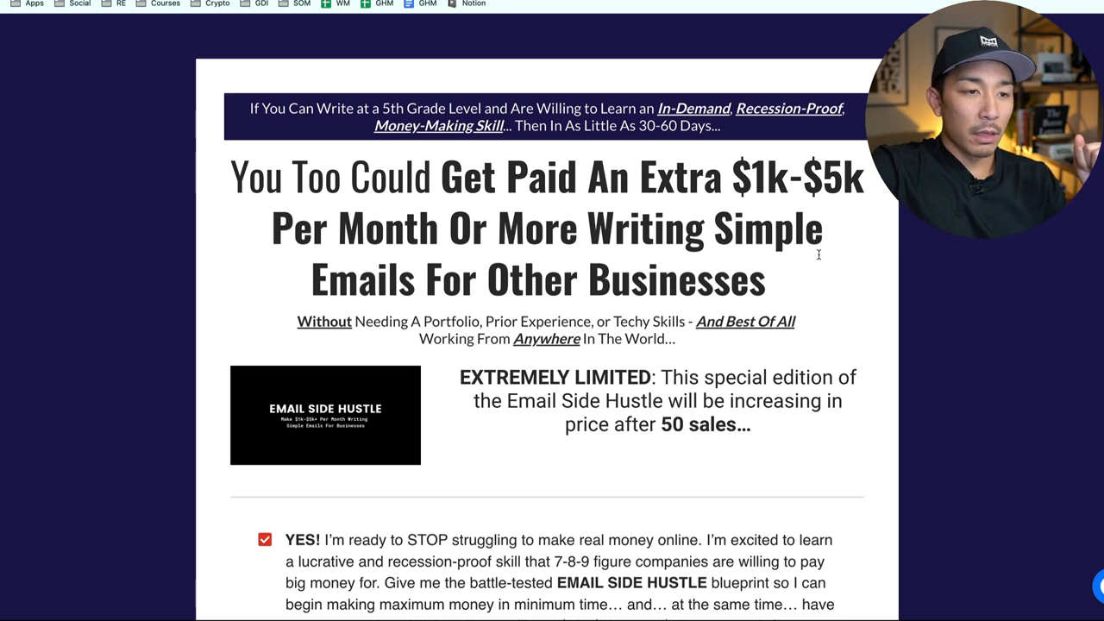
mouse_move(794, 297)
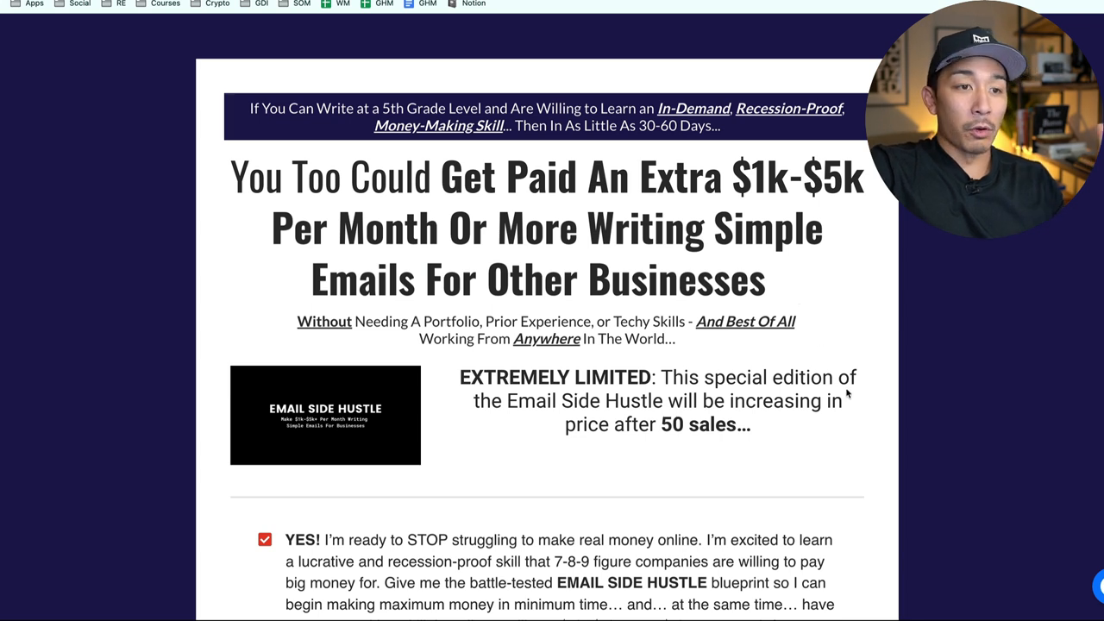
scroll(down, 3)
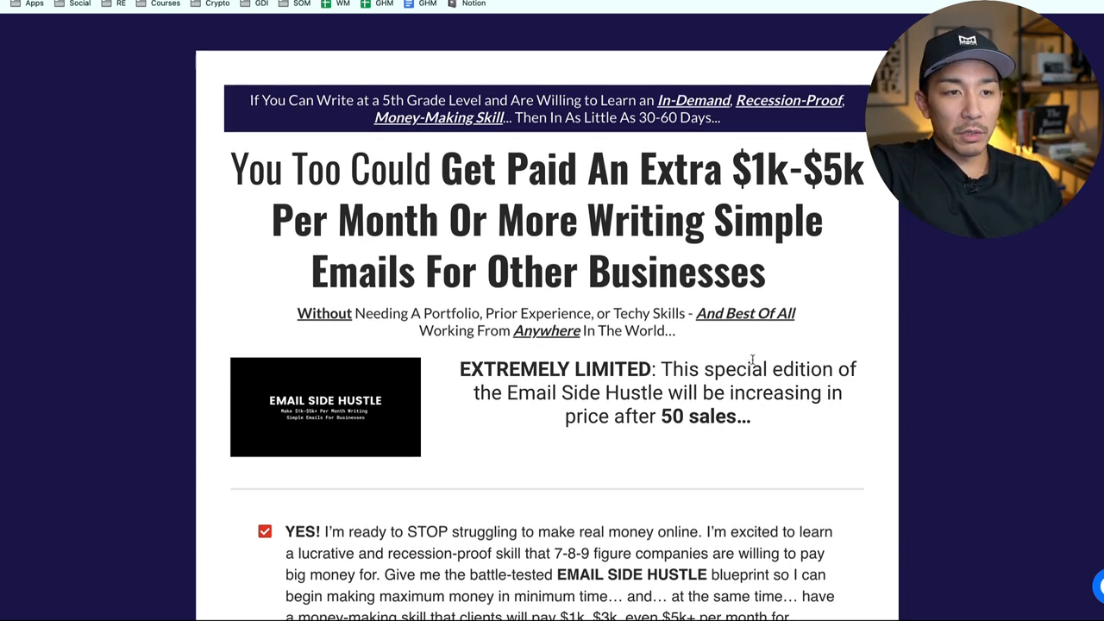
mouse_move(768, 356)
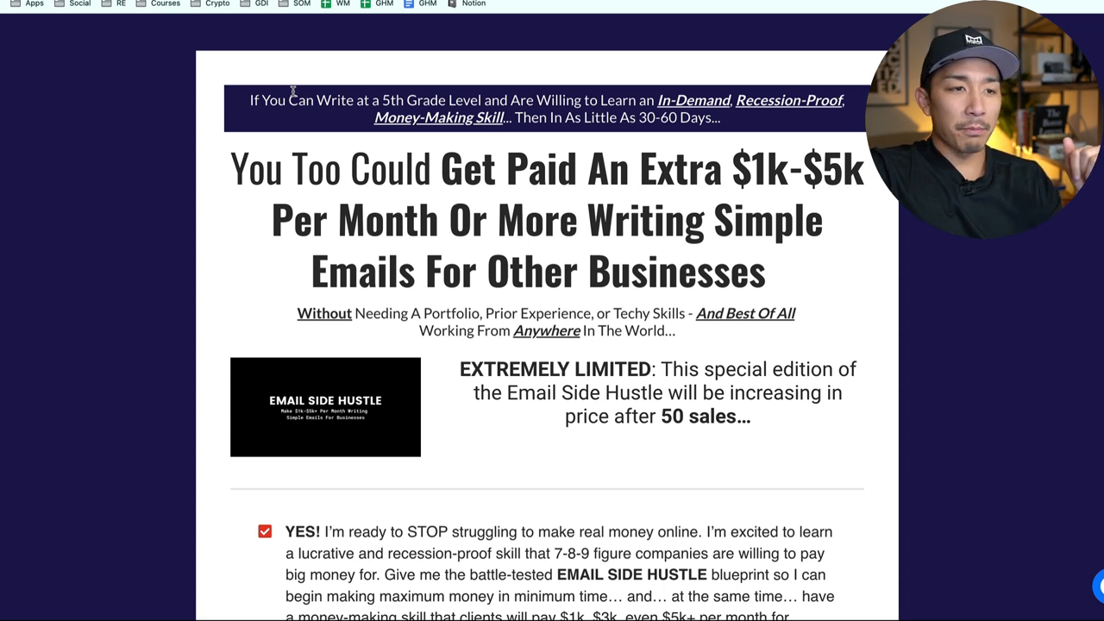
mouse_move(154, 115)
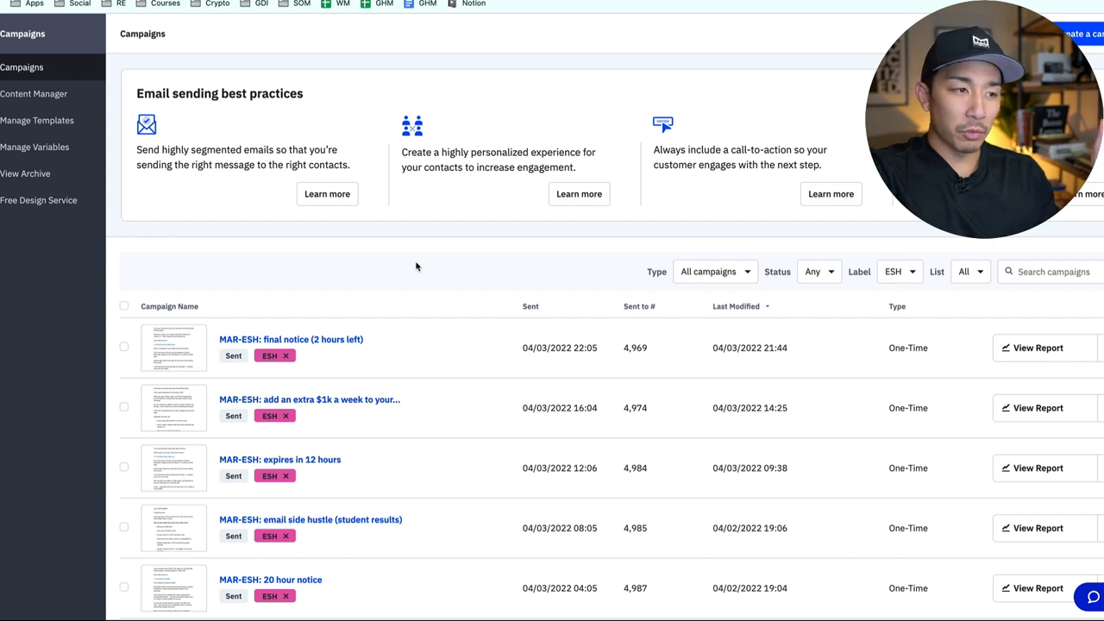
mouse_move(420, 269)
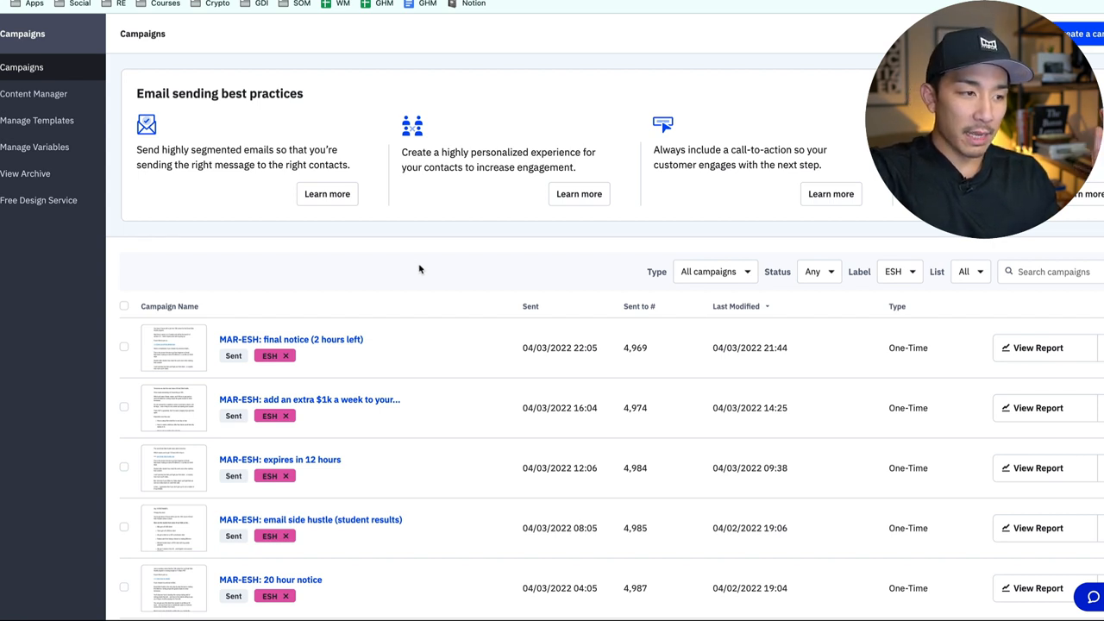
mouse_move(510, 427)
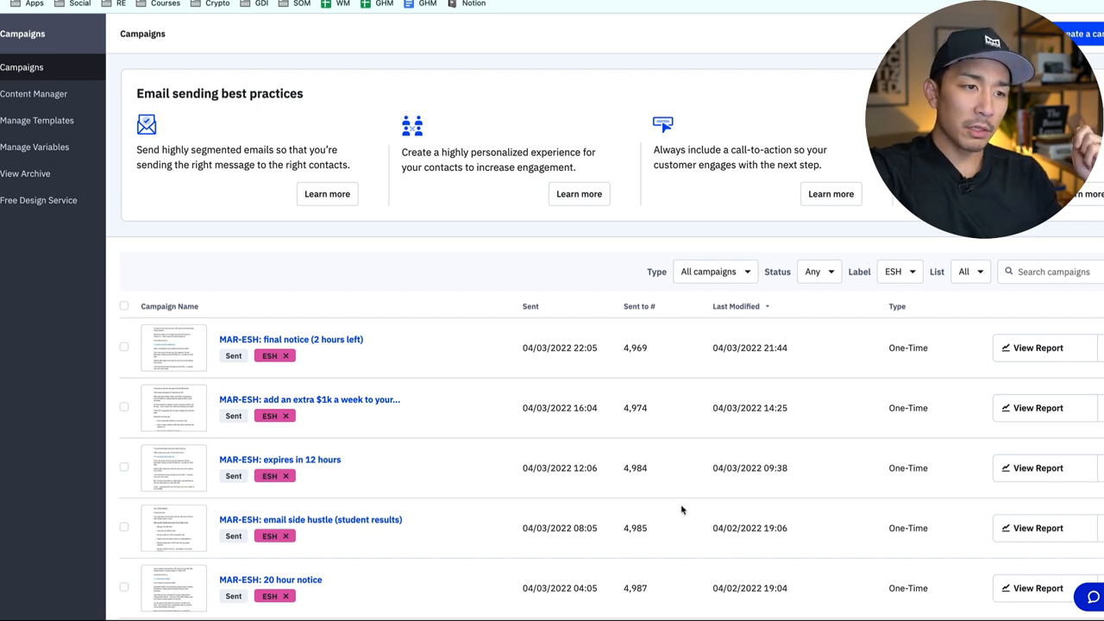
mouse_move(584, 434)
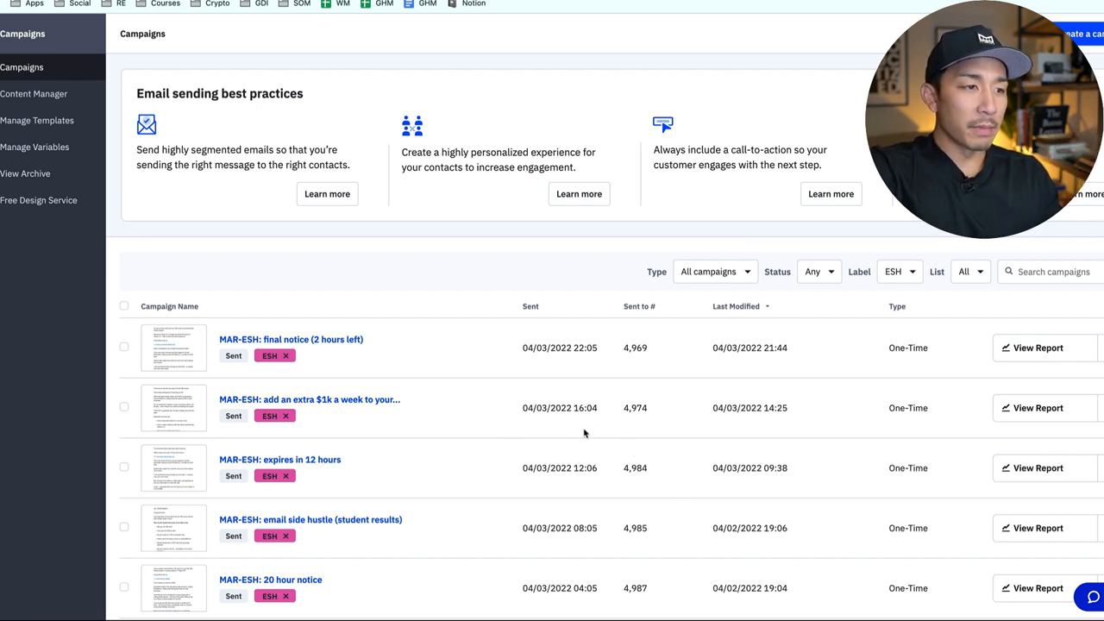
mouse_move(309, 399)
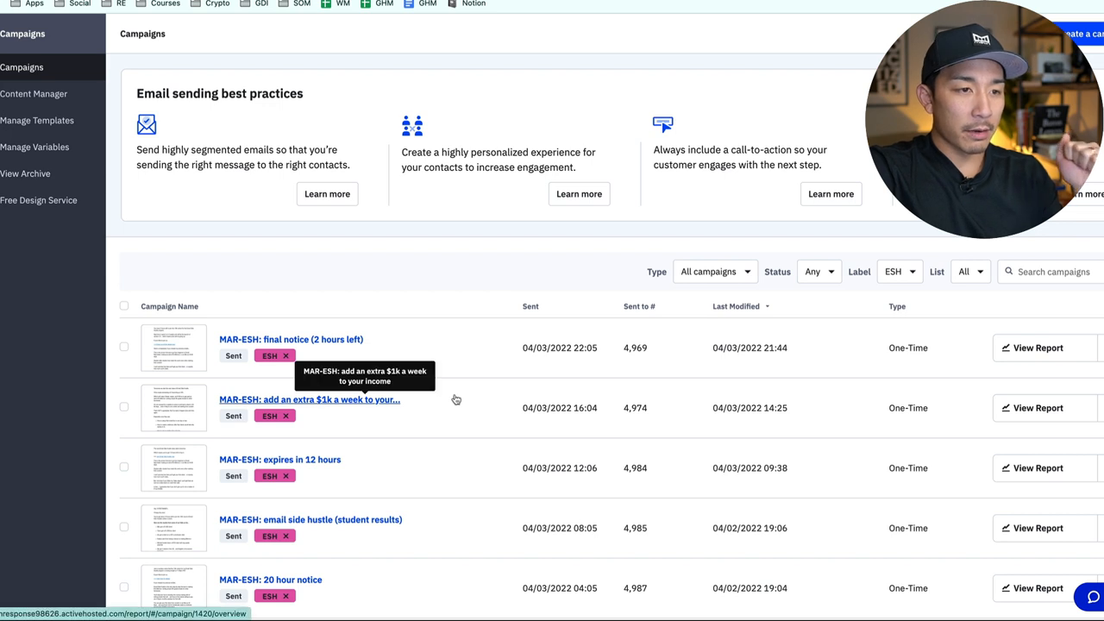
mouse_move(546, 329)
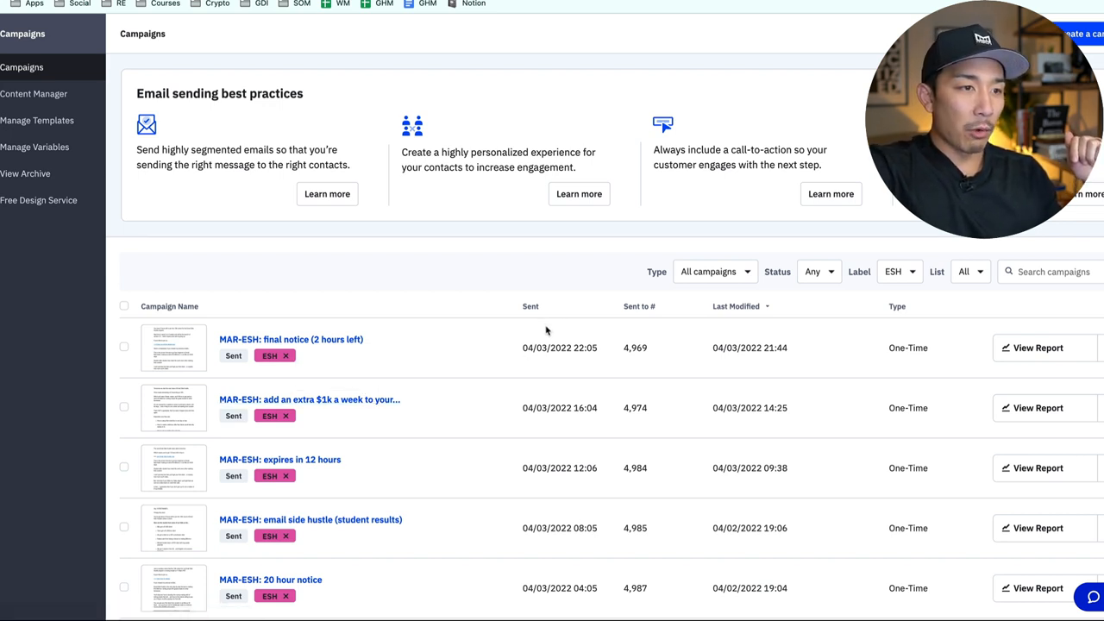
mouse_move(458, 243)
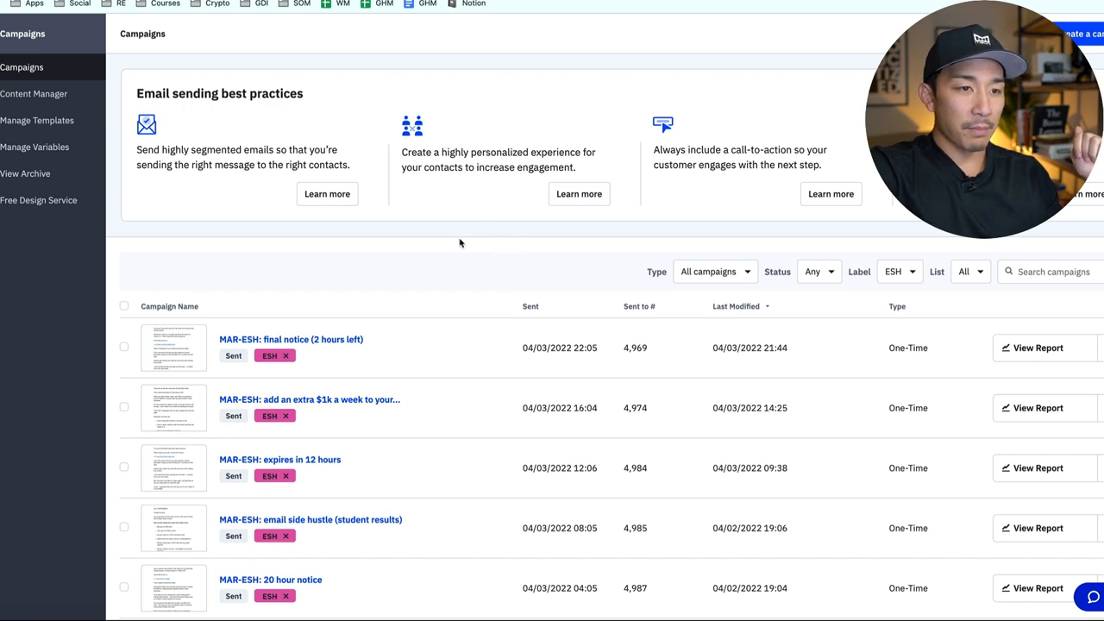
mouse_move(473, 359)
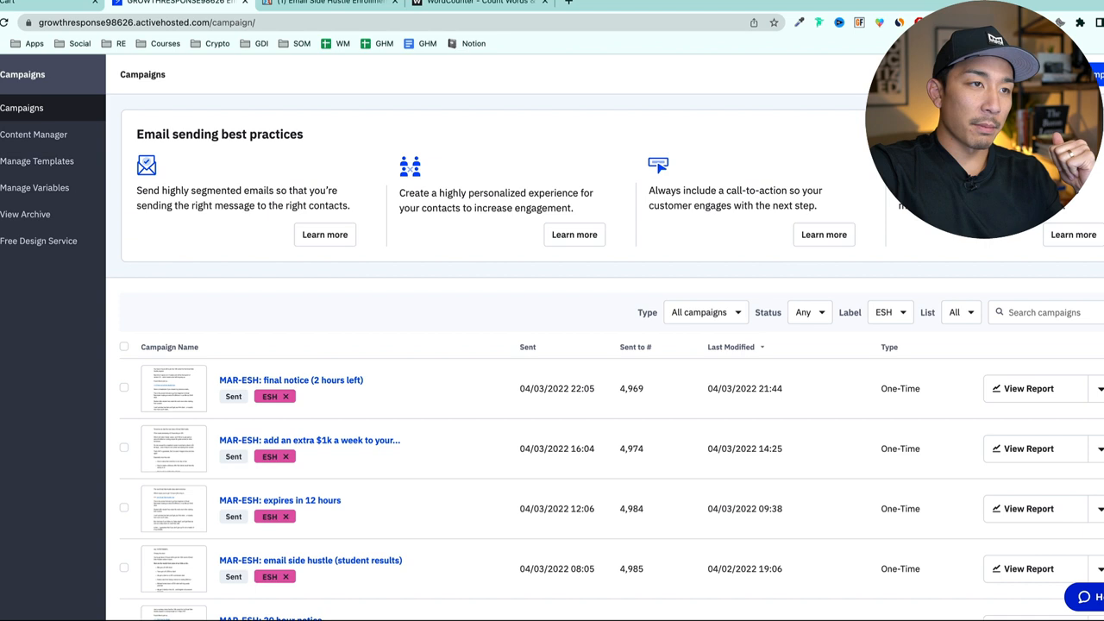
Show the 3 KEYS notes where key one, the 10-14 day campaign, is listed
click(328, 2)
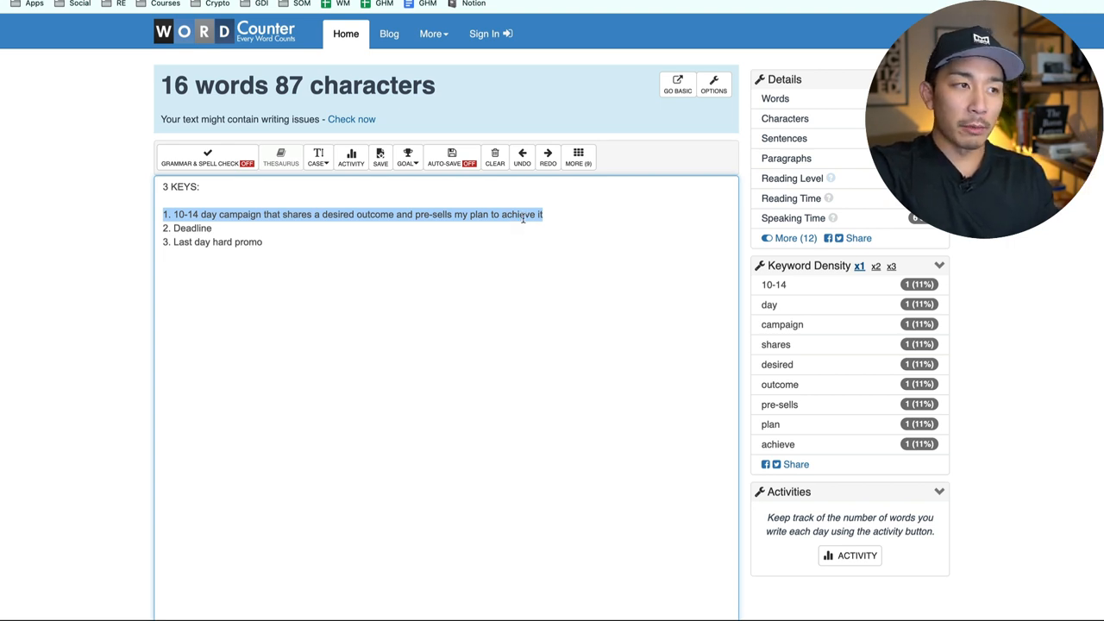
mouse_move(520, 239)
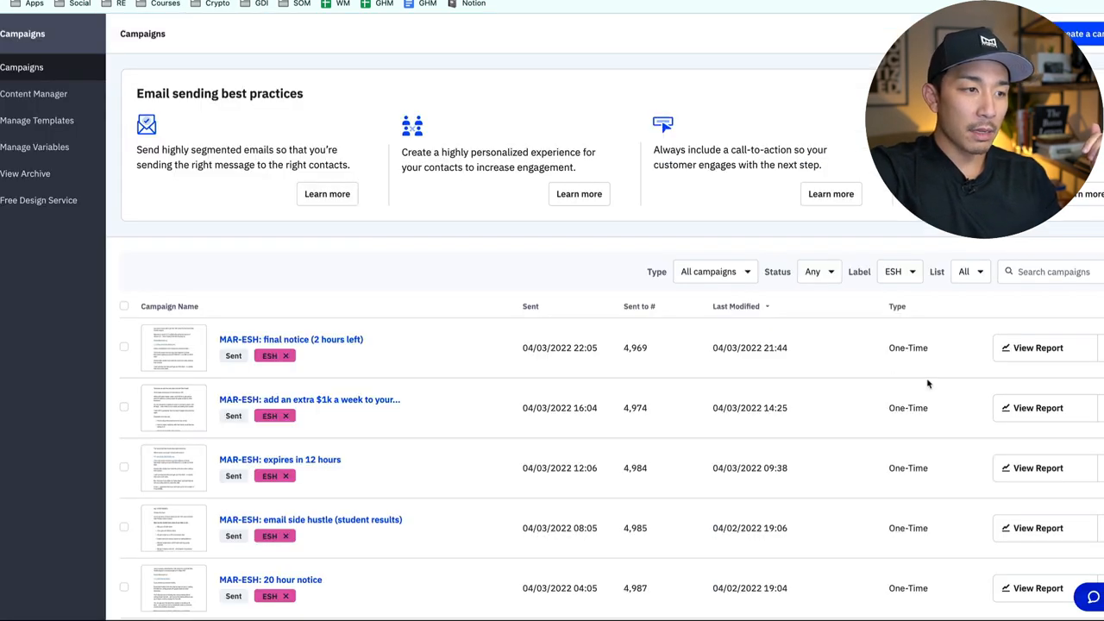
mouse_move(371, 419)
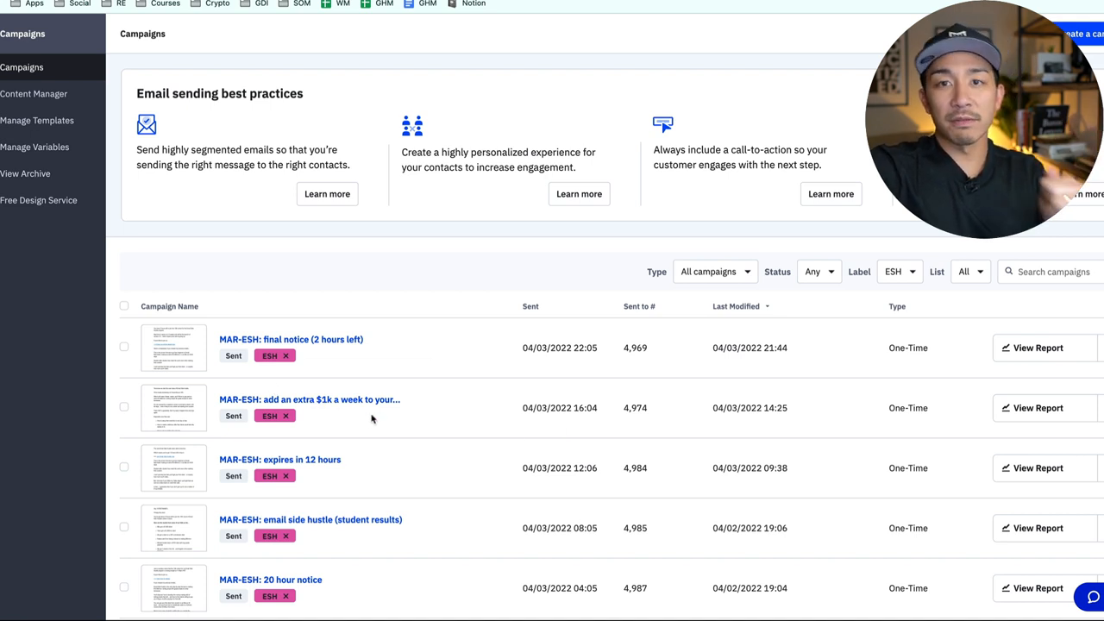
mouse_move(406, 231)
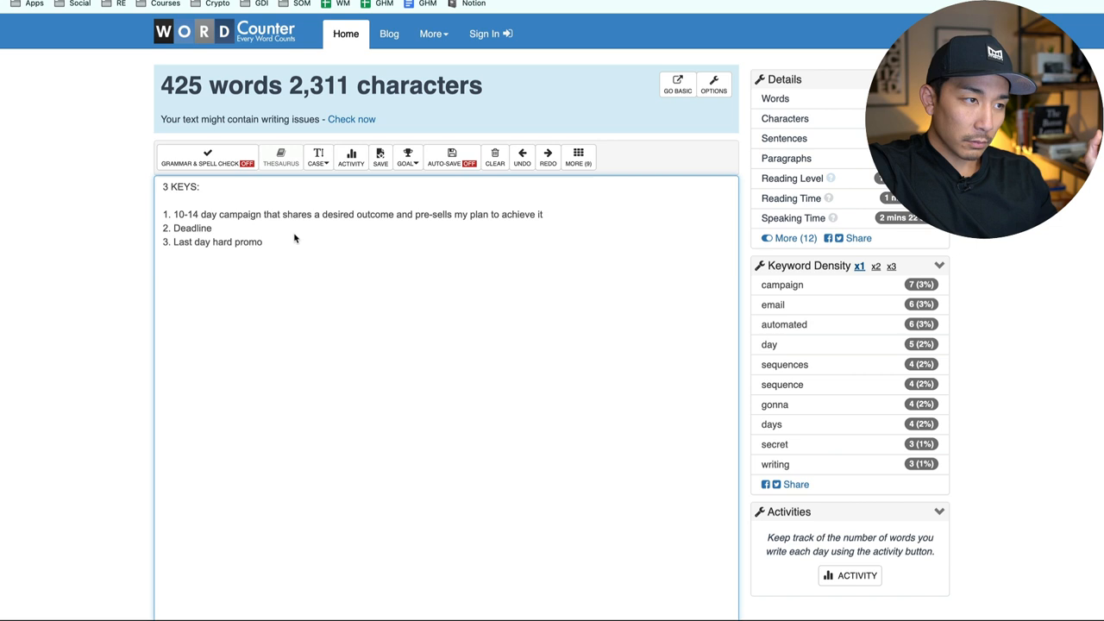
Highlight the word Deadline, the second of the three keys
double_click(190, 228)
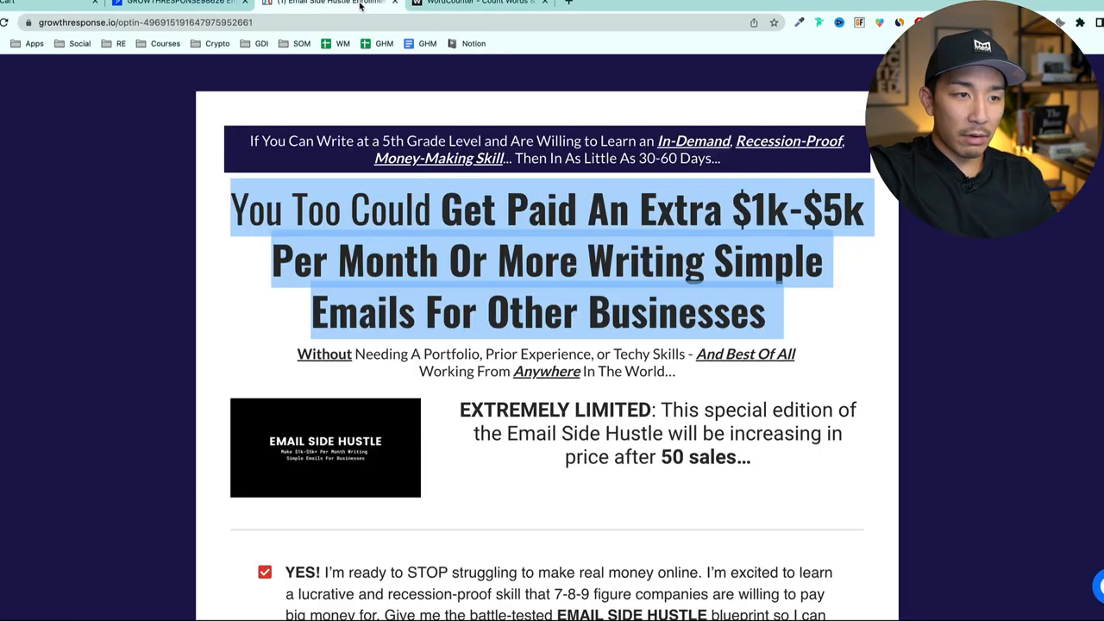
Scroll down the sales page around the extra $1k-$5k per month headline
scroll(down, 3)
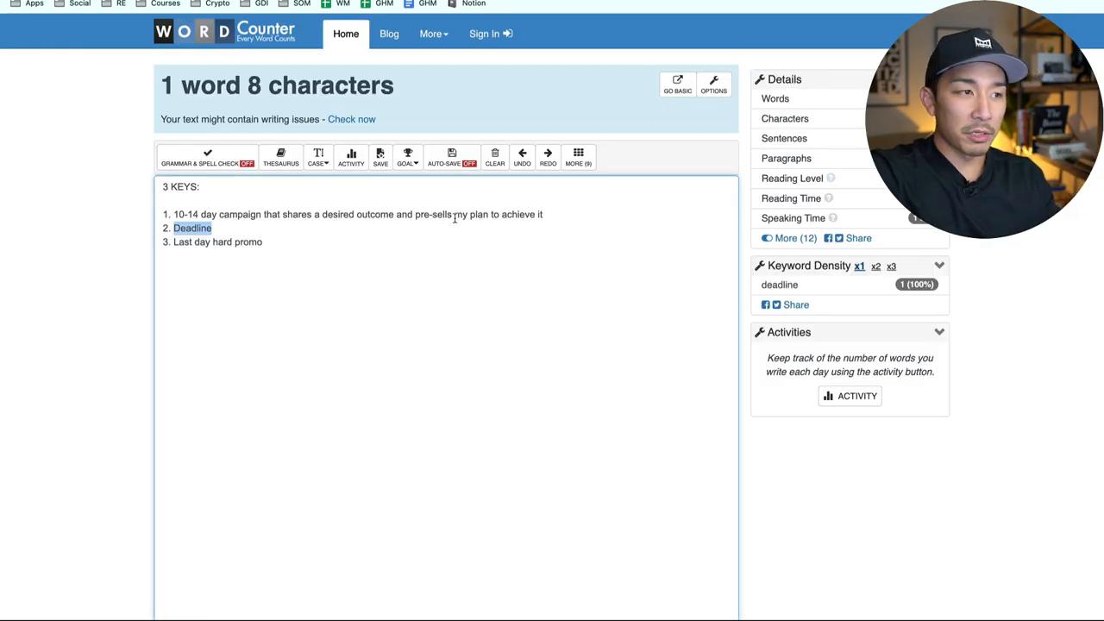
mouse_move(396, 246)
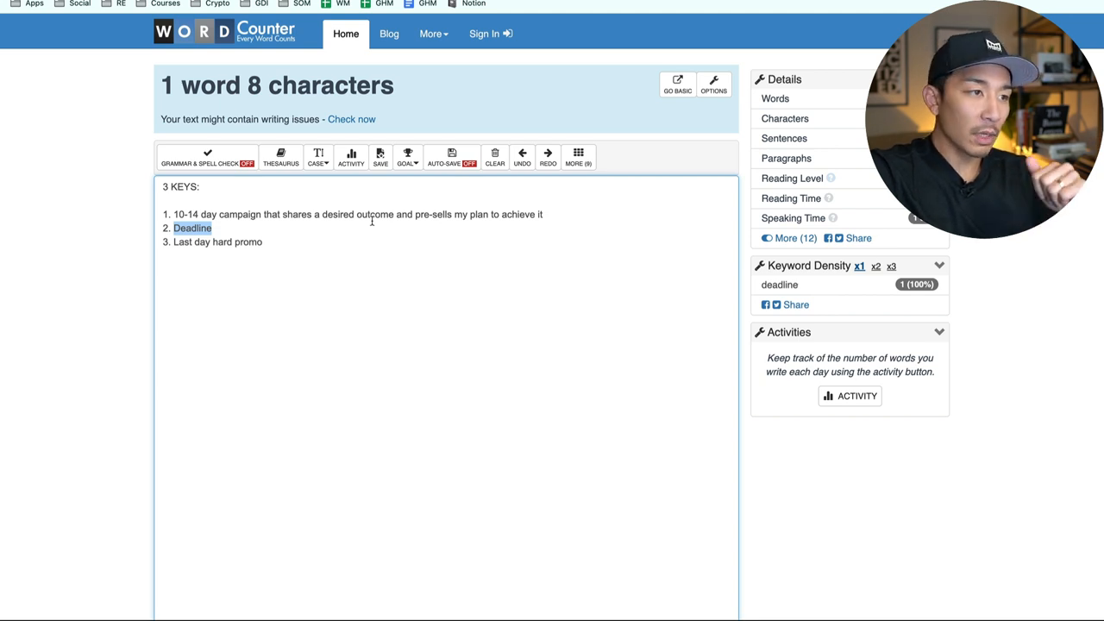
mouse_move(239, 222)
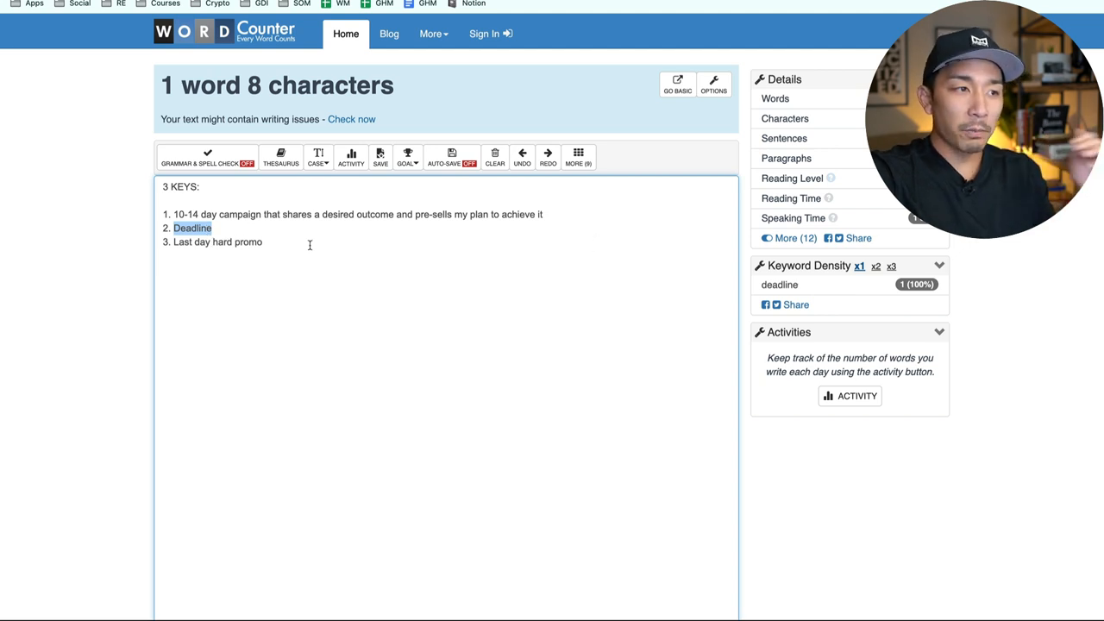
Select the word Deadline in the 3 KEYS notes by dragging across it
drag(211, 227, 262, 241)
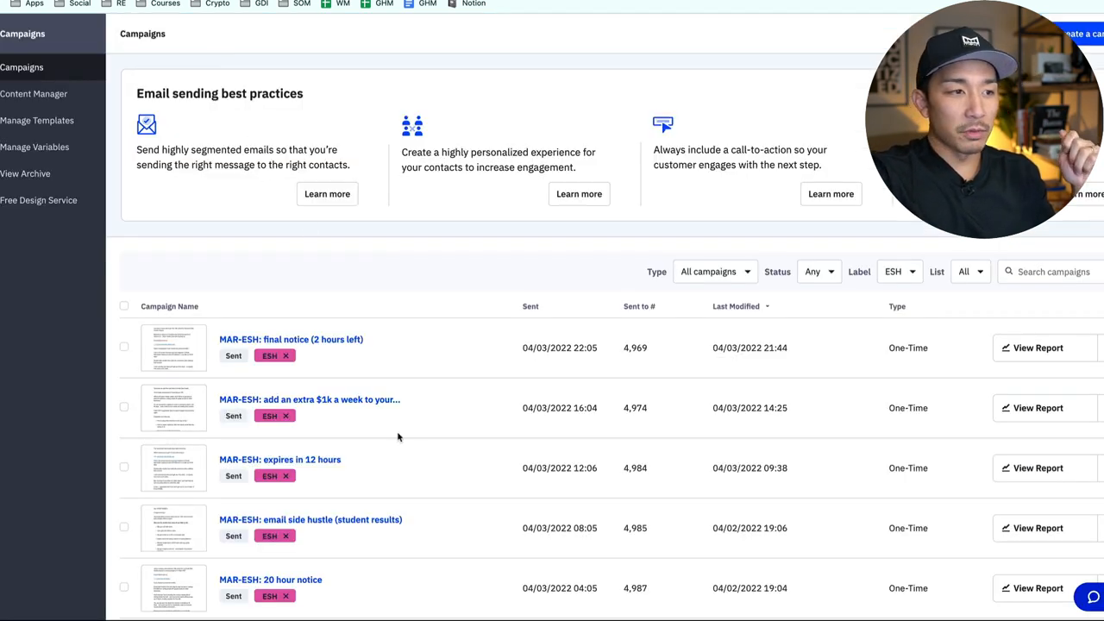
mouse_move(400, 433)
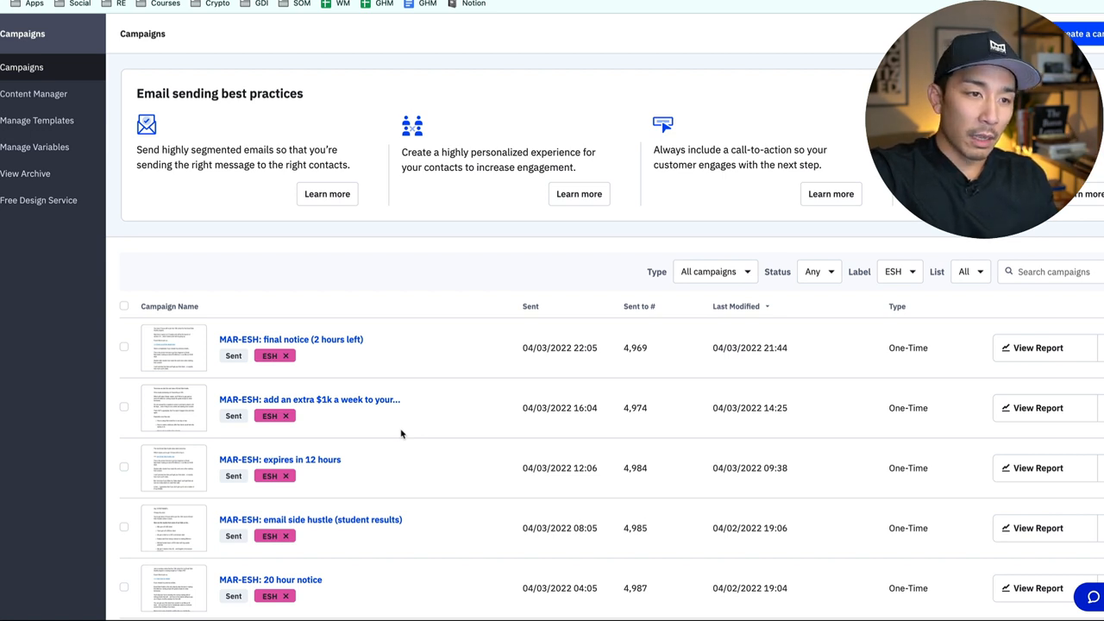
mouse_move(628, 310)
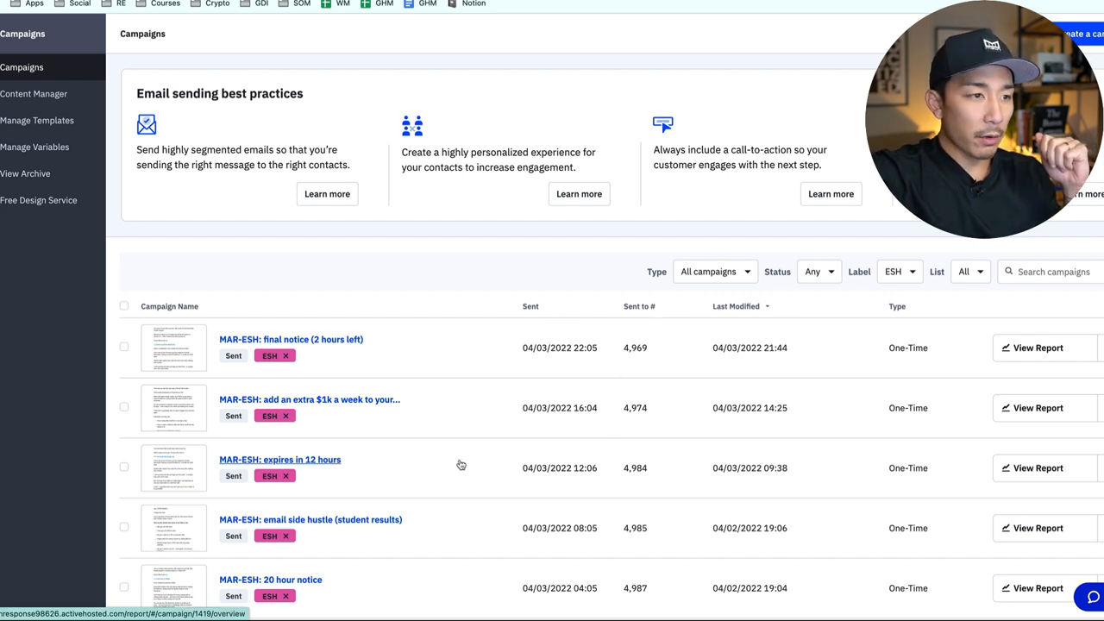
mouse_move(334, 444)
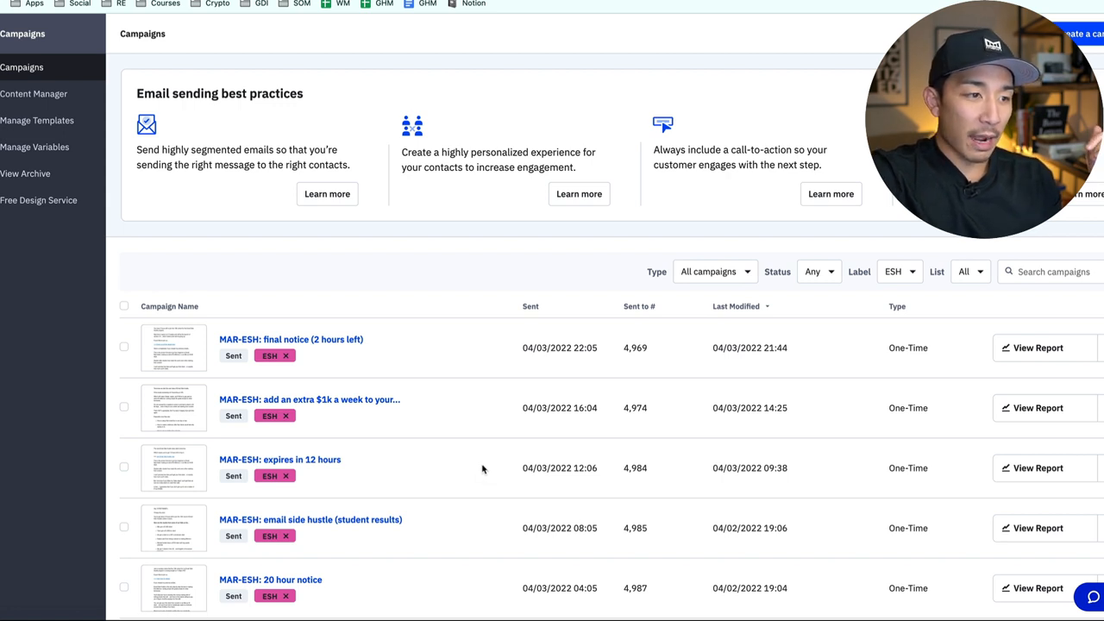
mouse_move(414, 355)
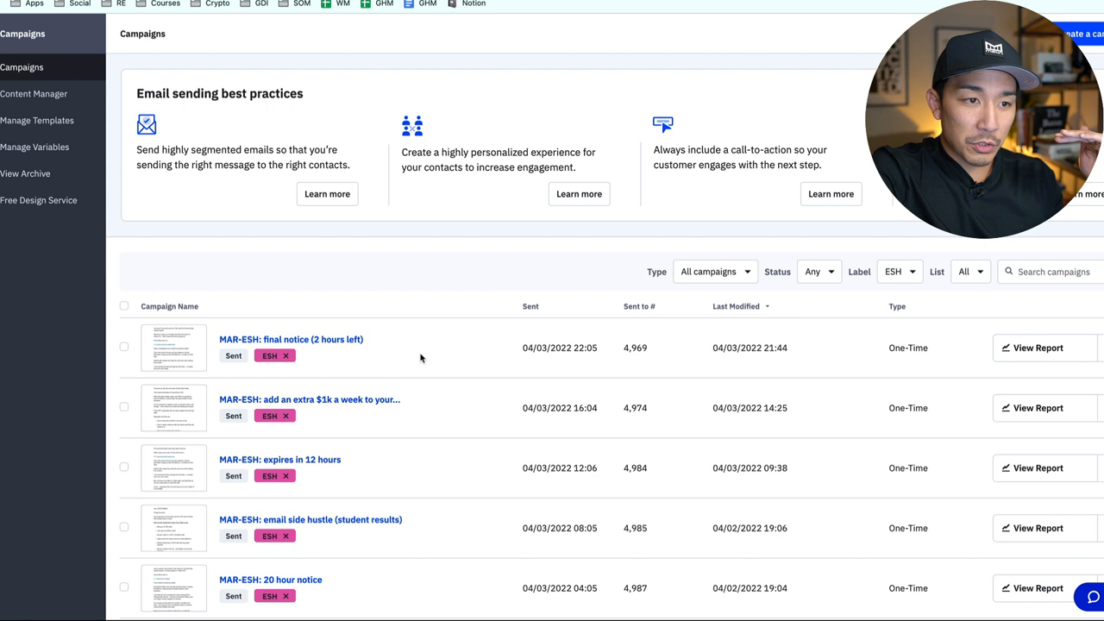
mouse_move(641, 361)
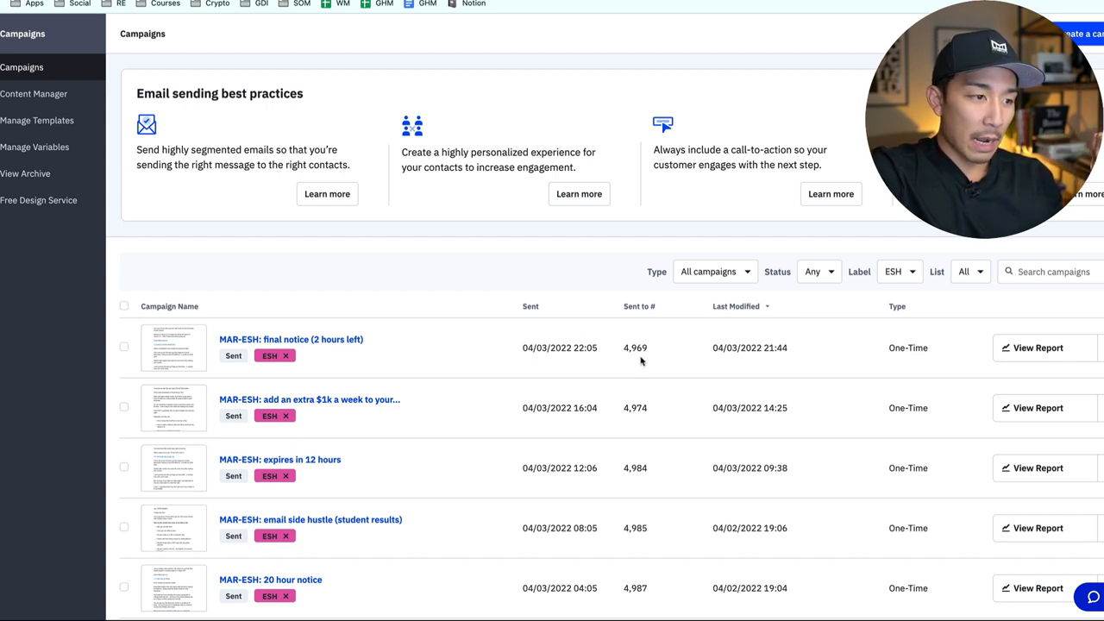
mouse_move(480, 449)
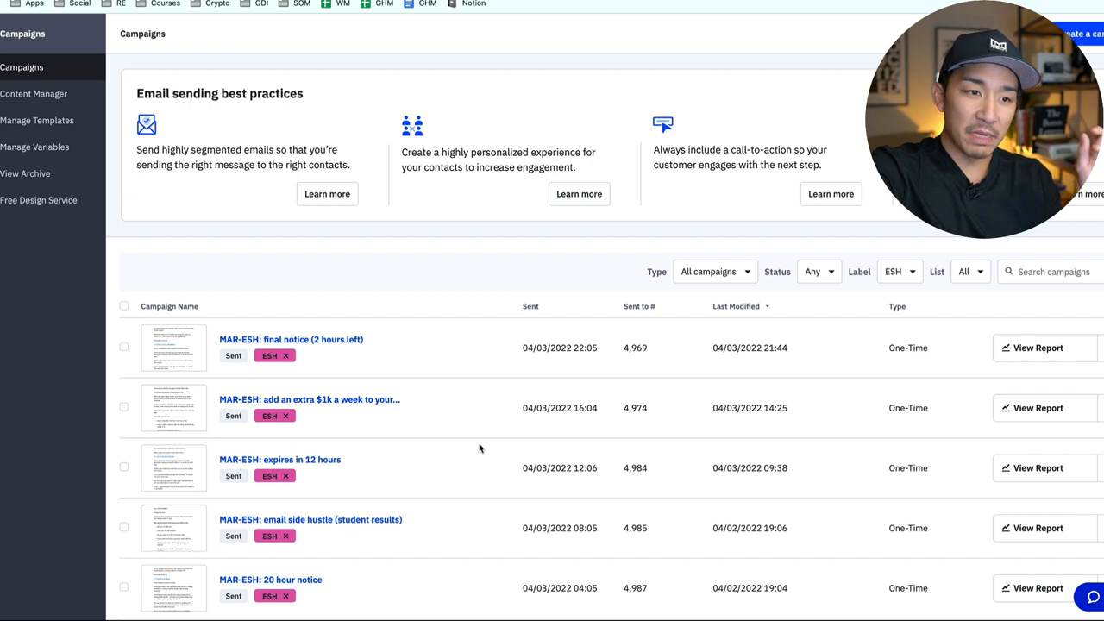
mouse_move(482, 440)
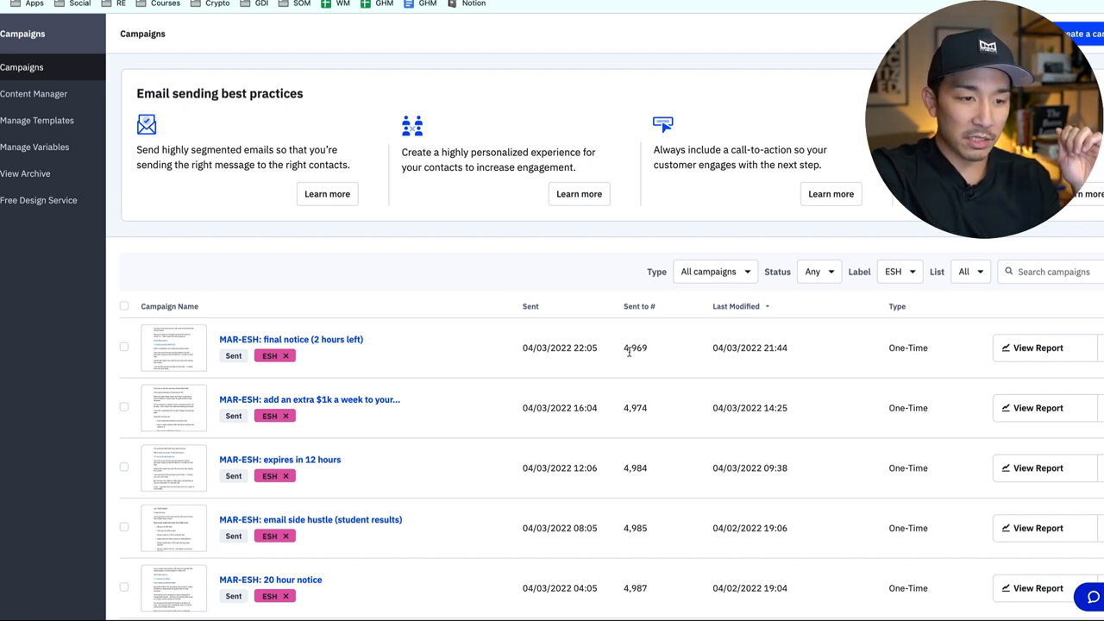
mouse_move(648, 428)
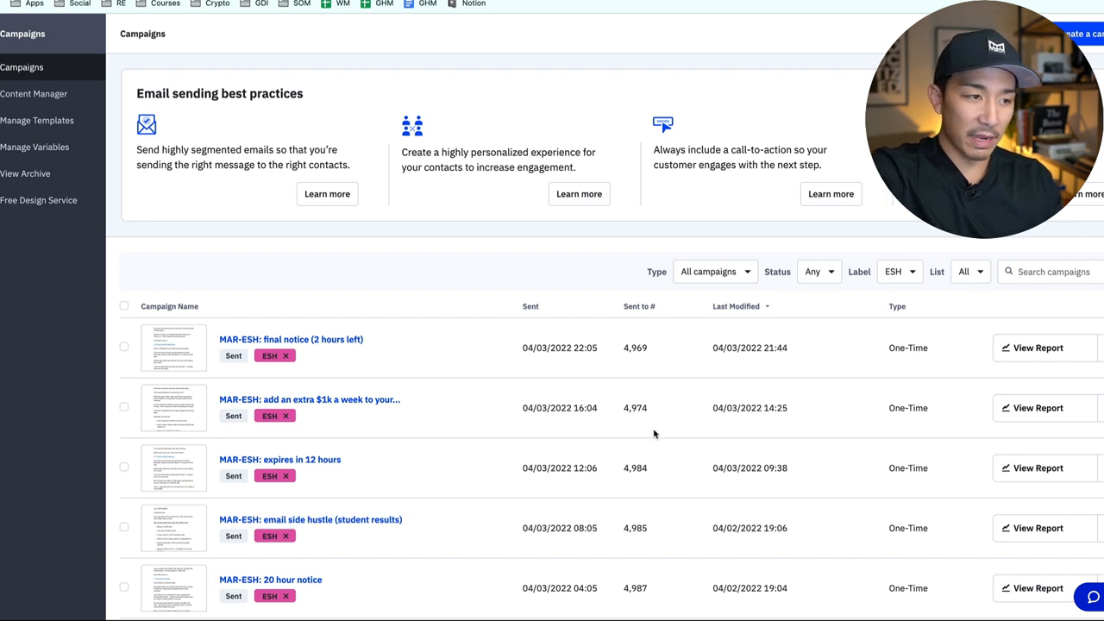
mouse_move(431, 431)
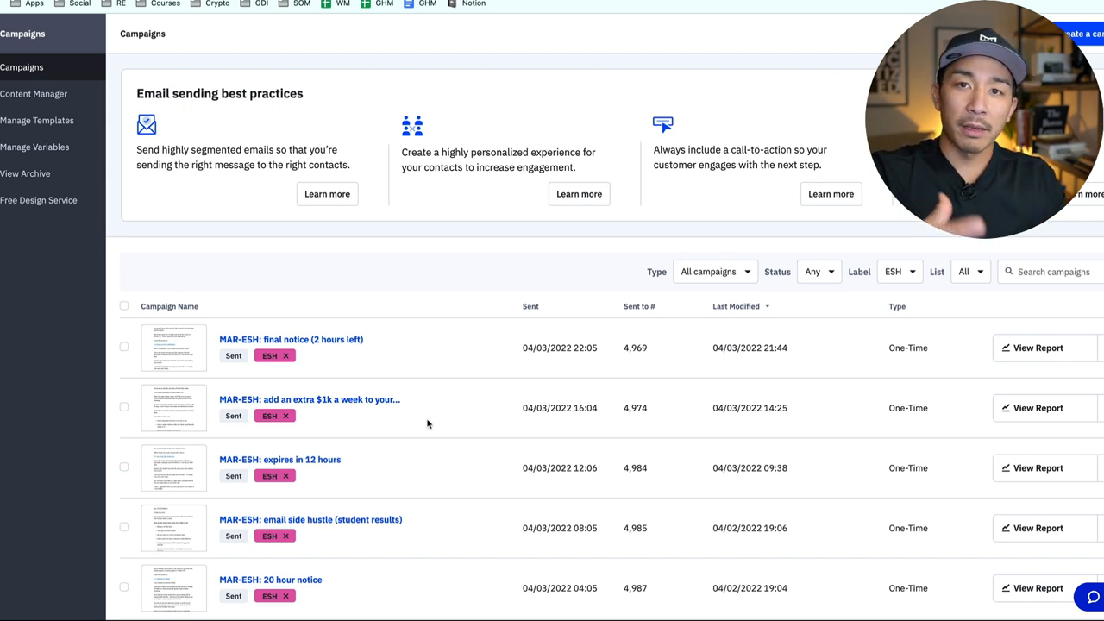
mouse_move(487, 527)
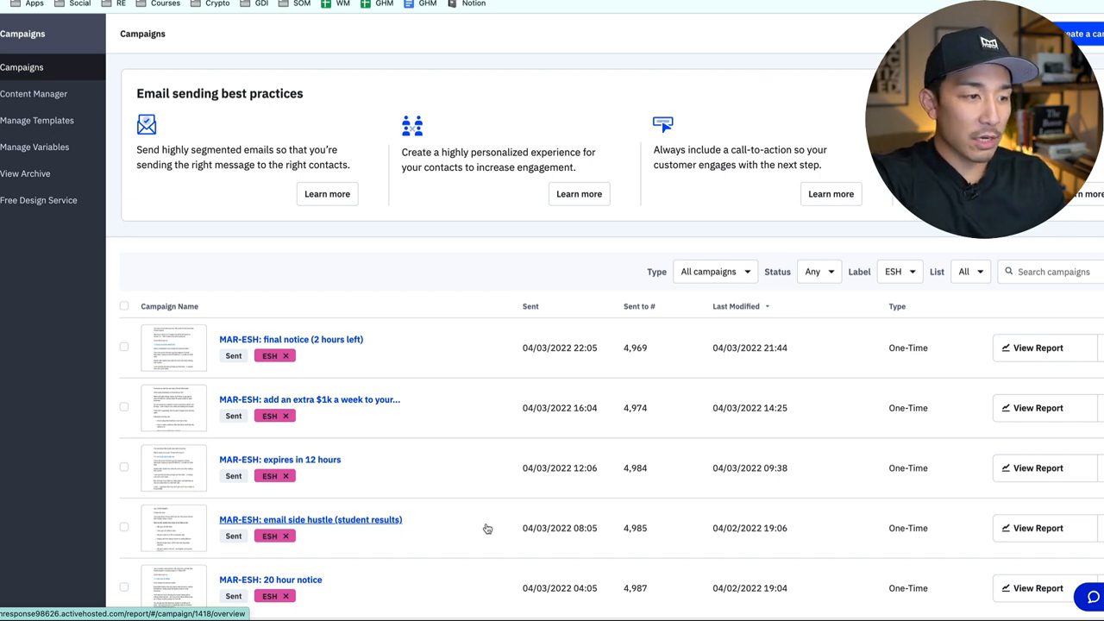
mouse_move(435, 495)
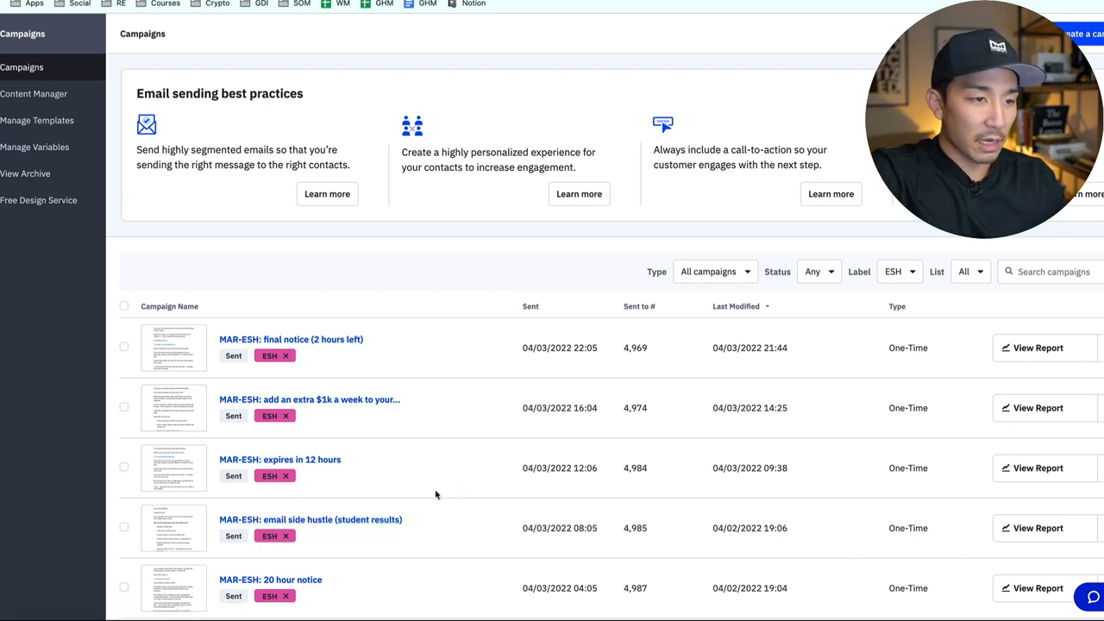
mouse_move(408, 454)
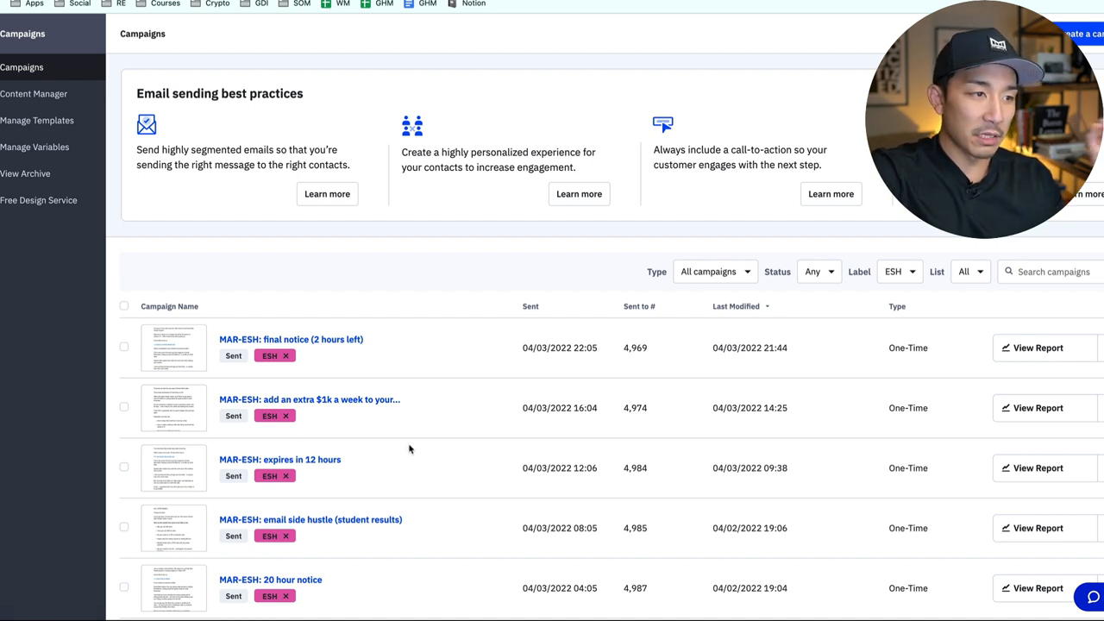
mouse_move(435, 434)
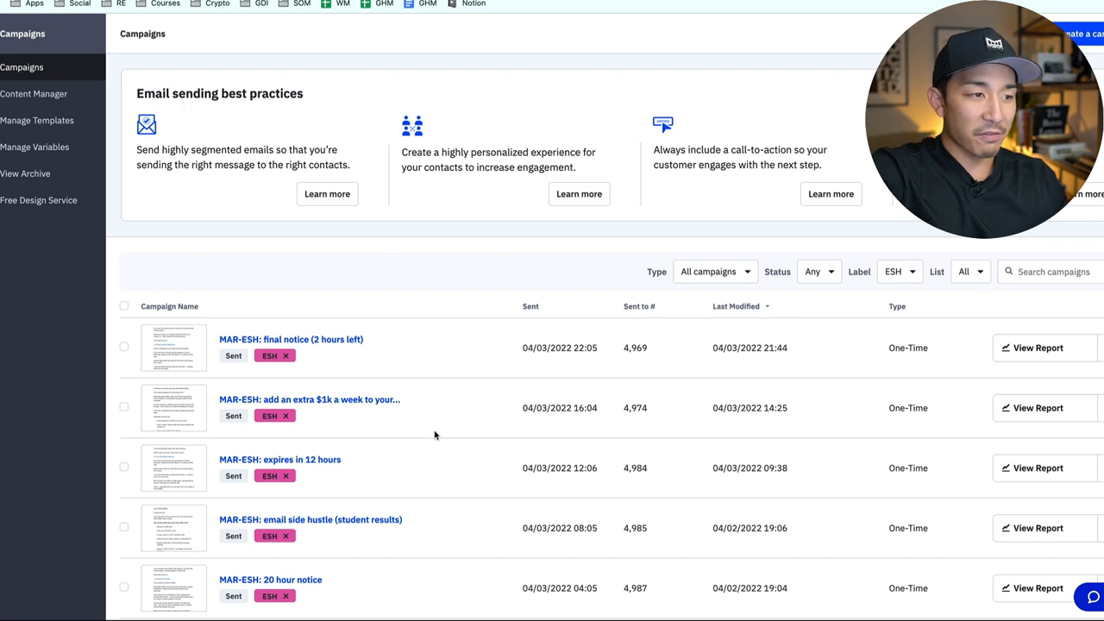
mouse_move(379, 446)
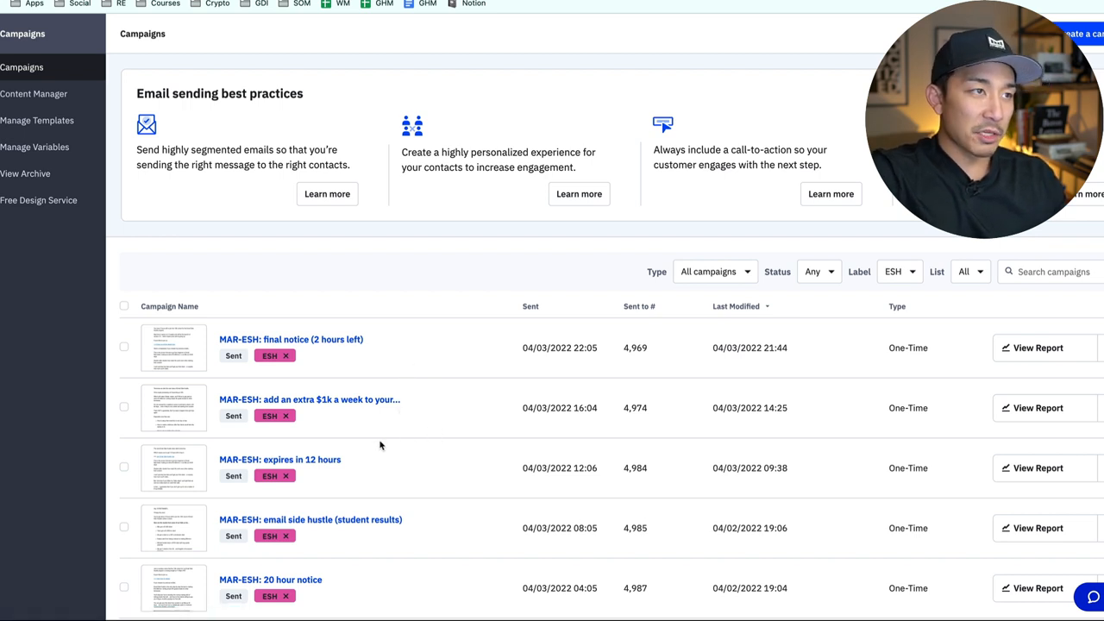
mouse_move(377, 457)
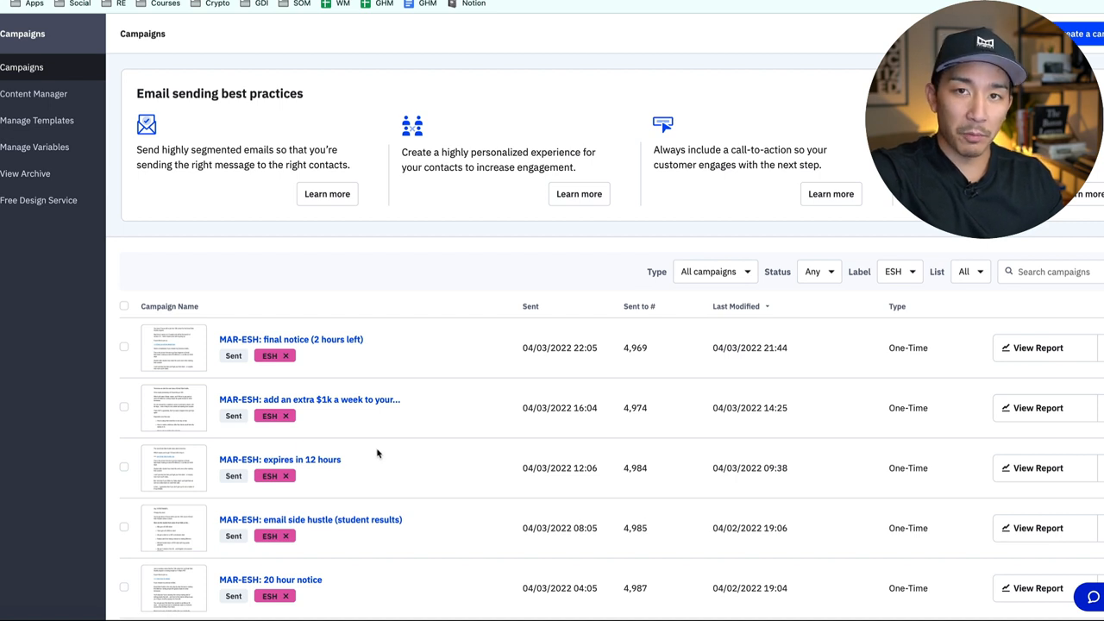
mouse_move(380, 452)
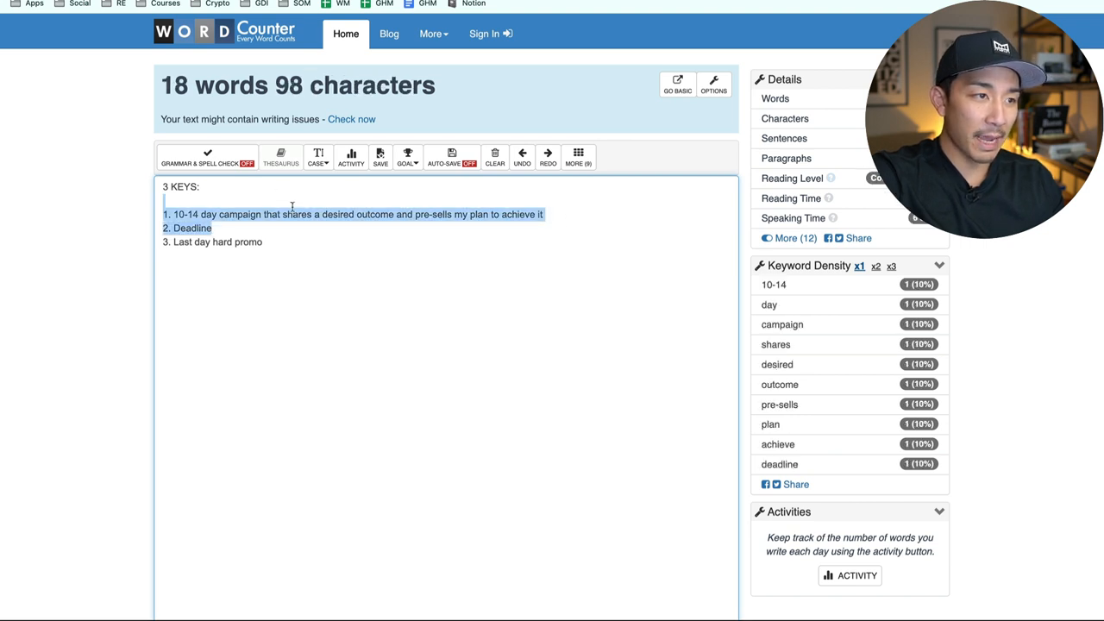
Step the selection from Deadline down to the third key line, Last day hard promo
click(373, 214)
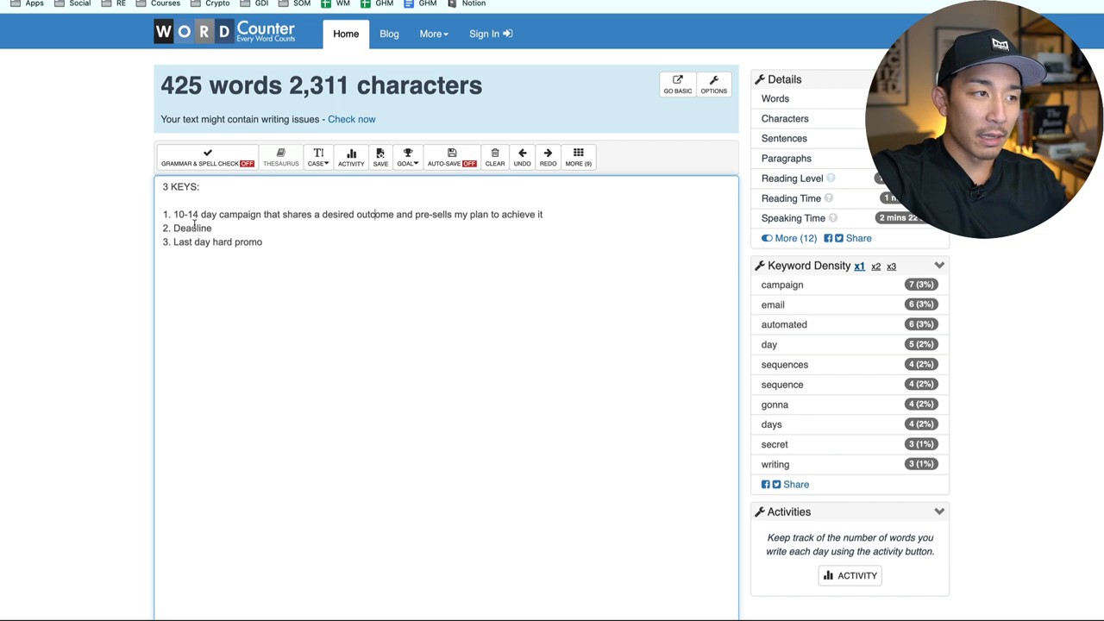
double_click(191, 228)
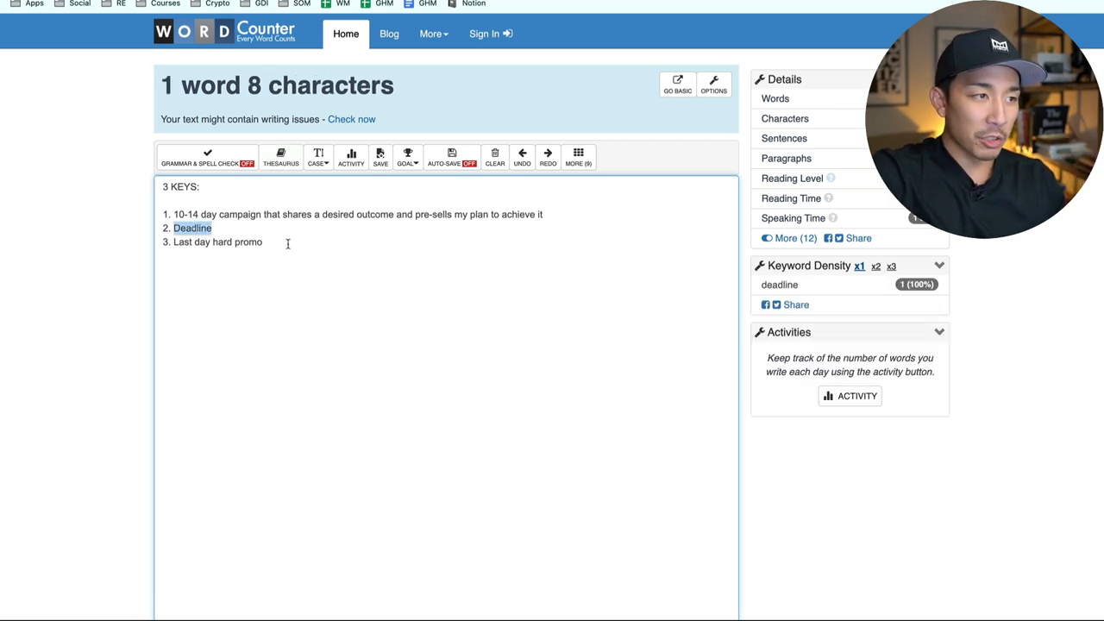
triple_click(212, 241)
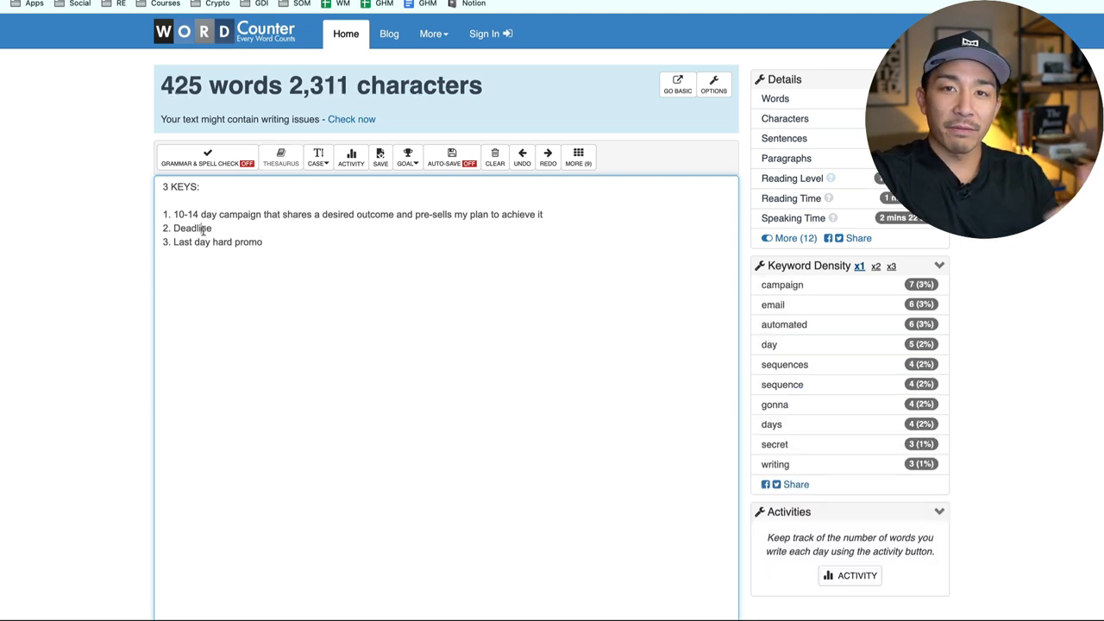
double_click(191, 228)
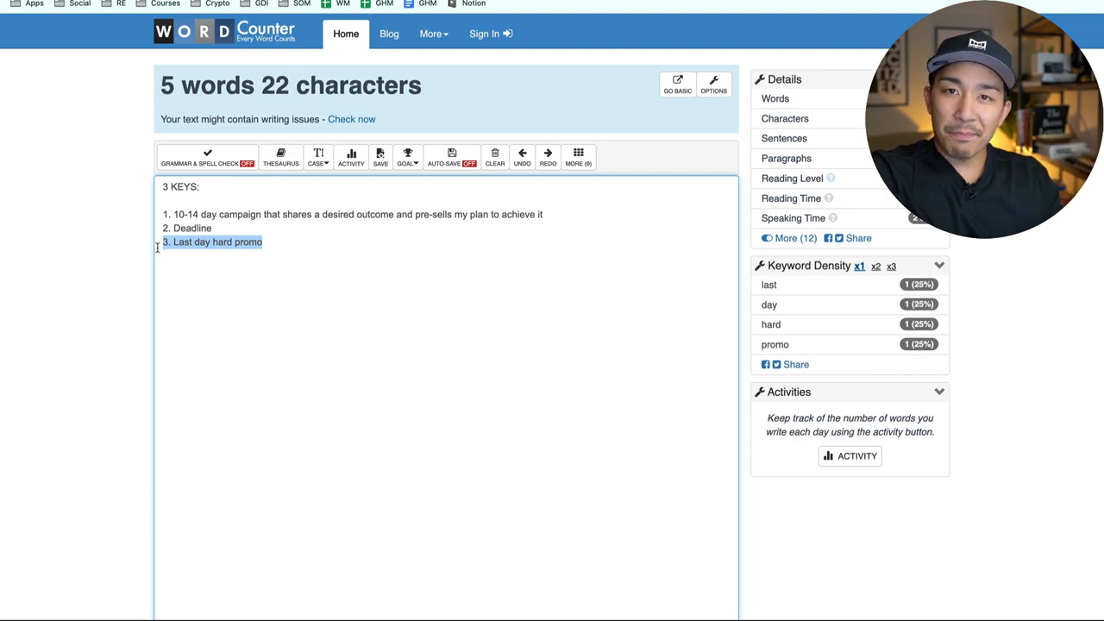
click(303, 243)
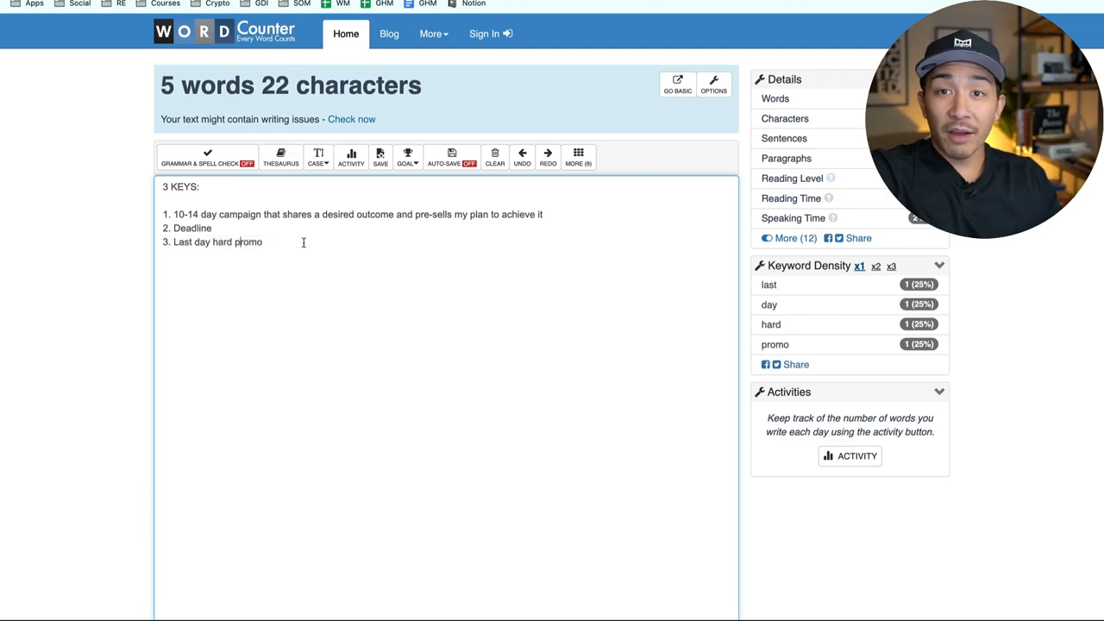